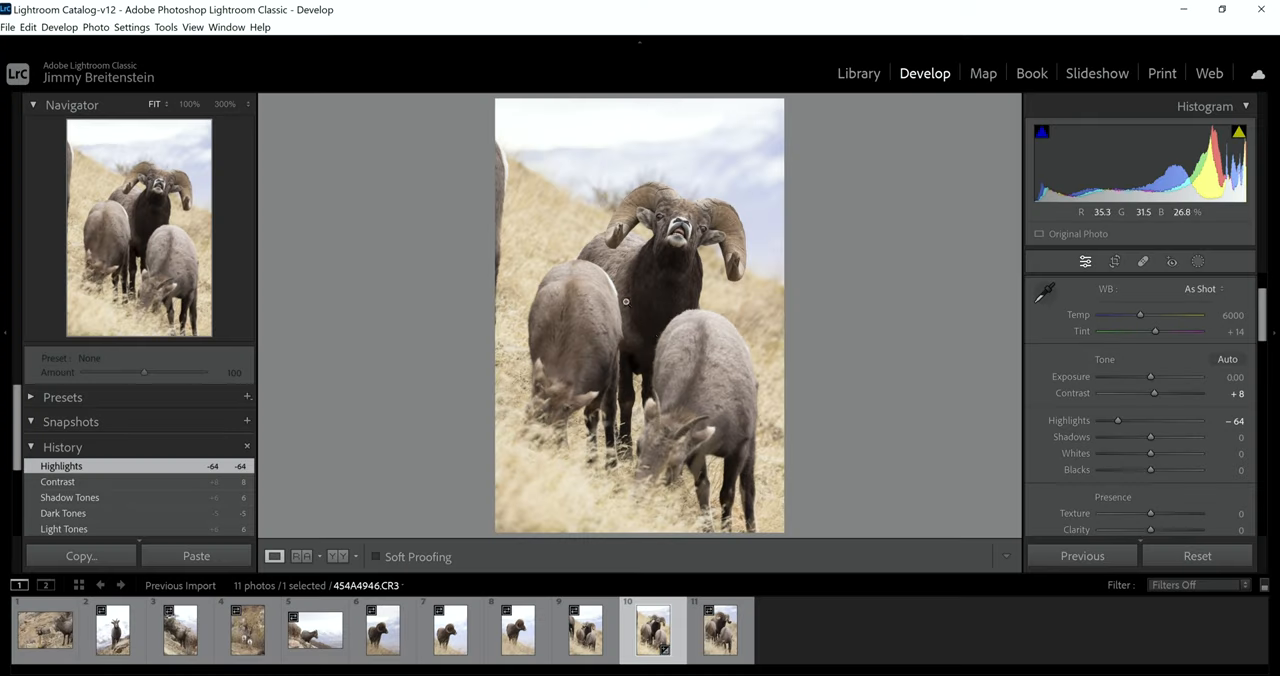
pyautogui.moveTo(985, 391)
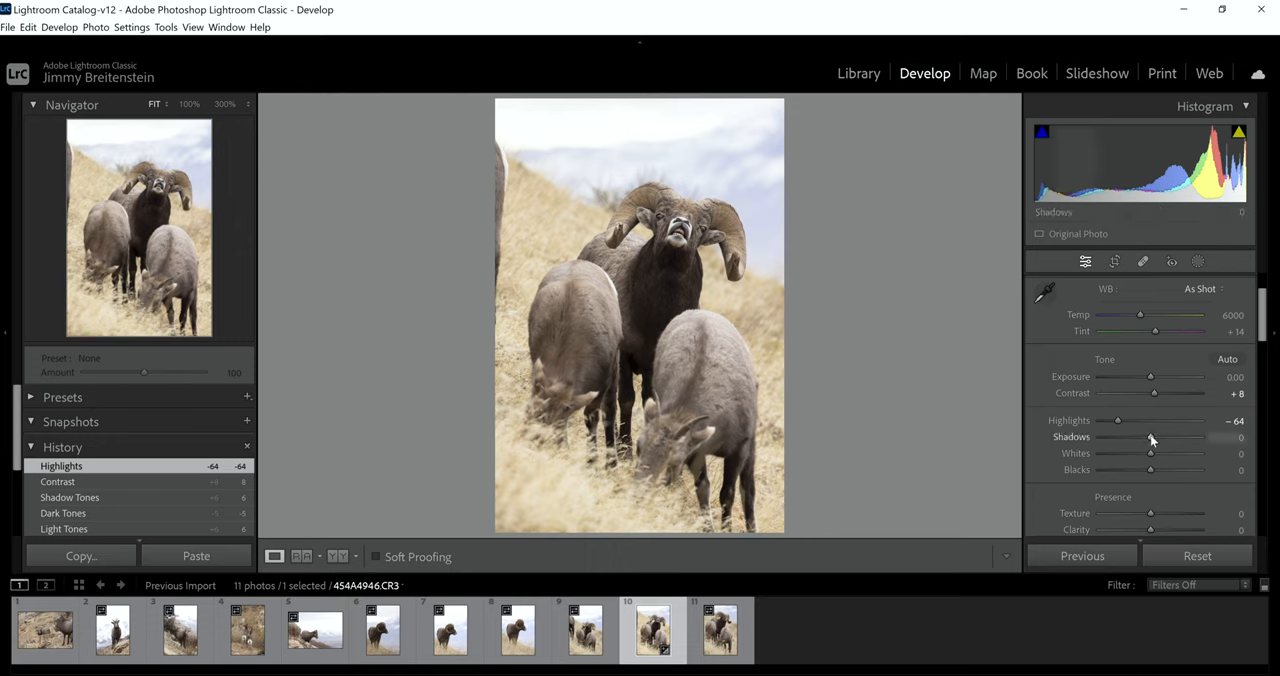
# Step: Drag the Shadows slider up and fine-tune it to settle around +53
pyautogui.moveTo(1150, 437); pyautogui.dragTo(1167, 437)
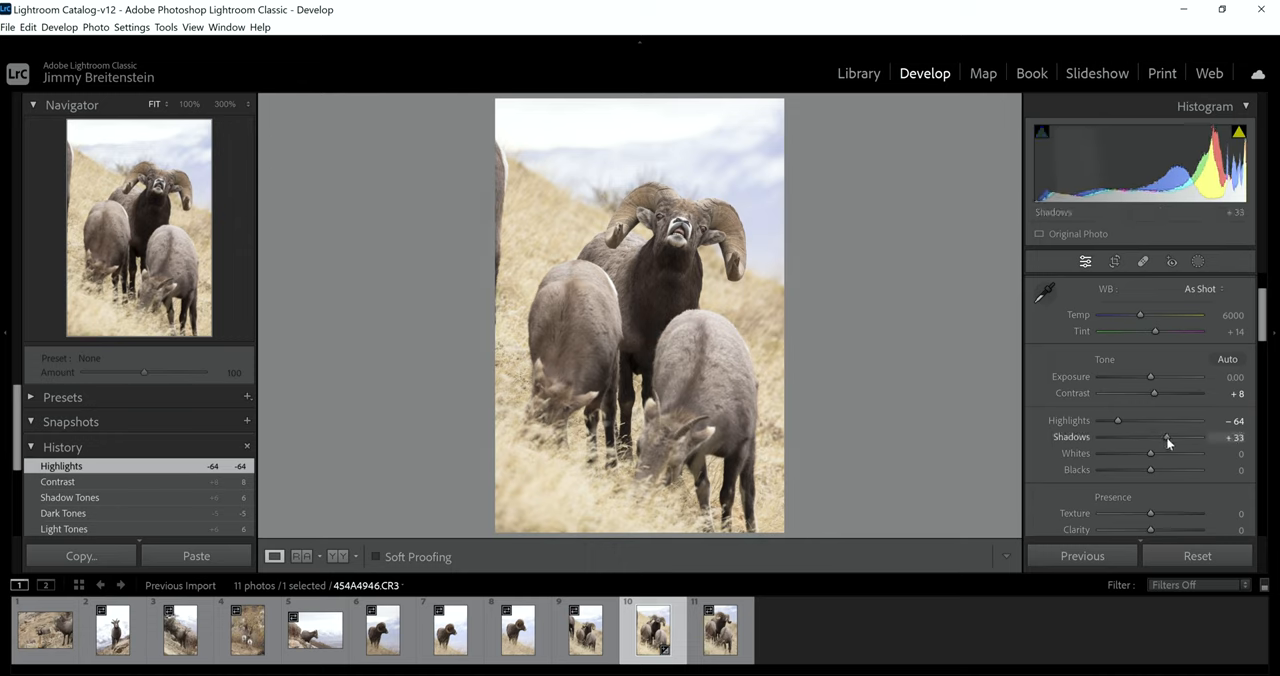
pyautogui.moveTo(1153, 437); pyautogui.dragTo(1178, 437)
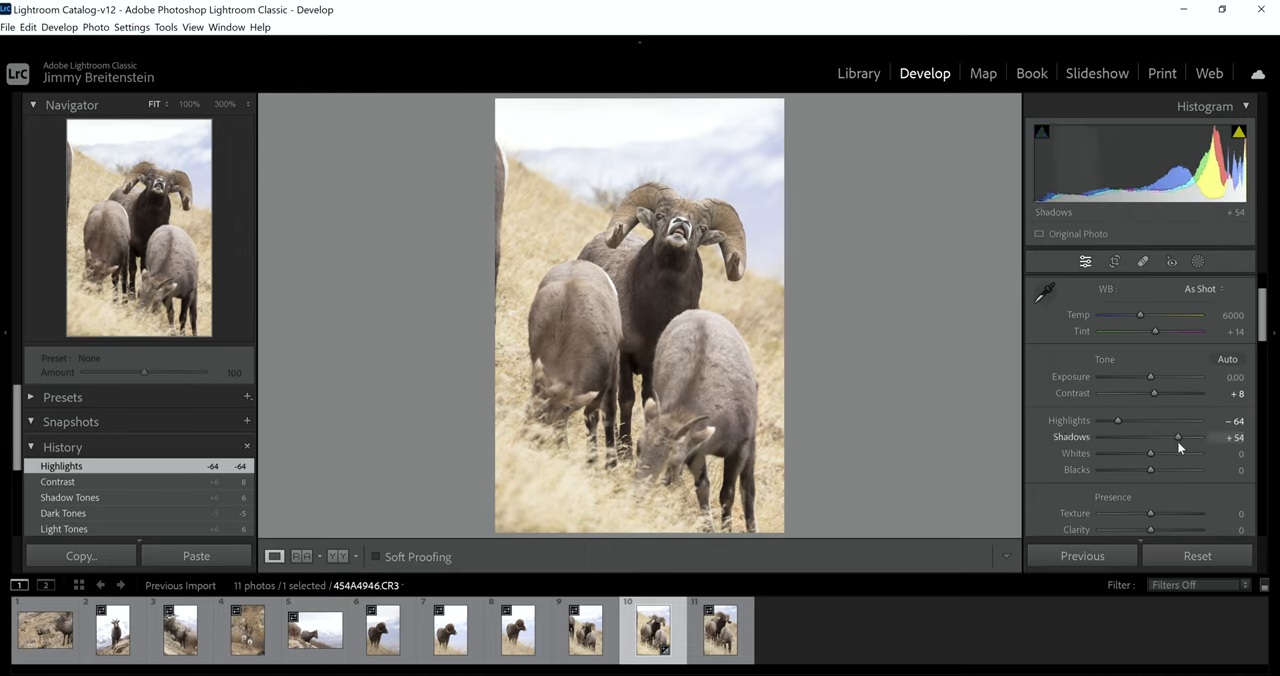
pyautogui.moveTo(1173, 437); pyautogui.dragTo(1178, 437)
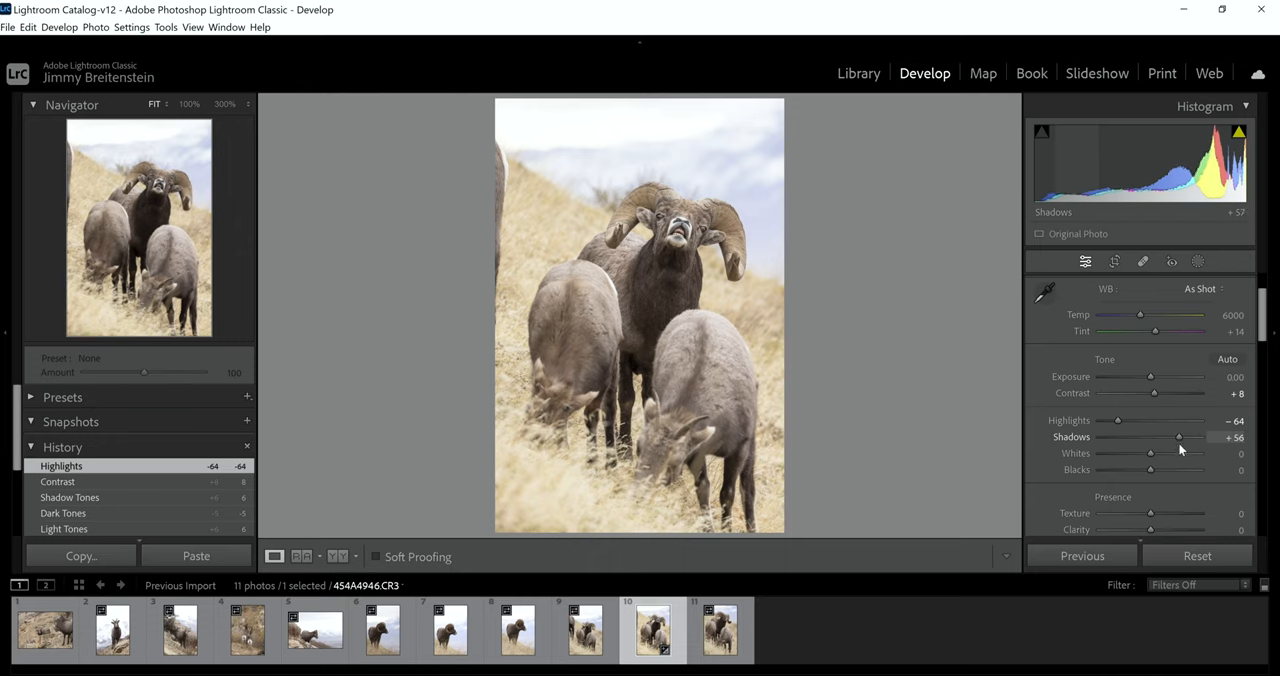
pyautogui.moveTo(1179, 437); pyautogui.dragTo(1176, 437)
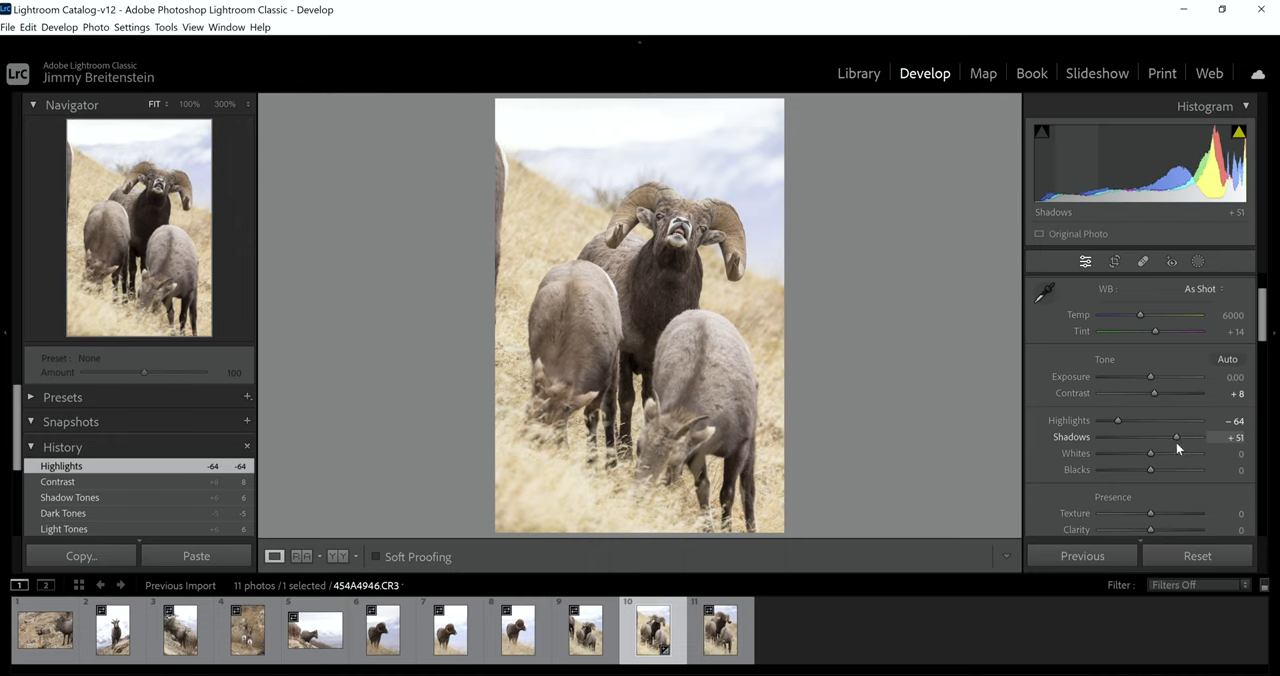
pyautogui.moveTo(1178, 437); pyautogui.dragTo(1176, 437)
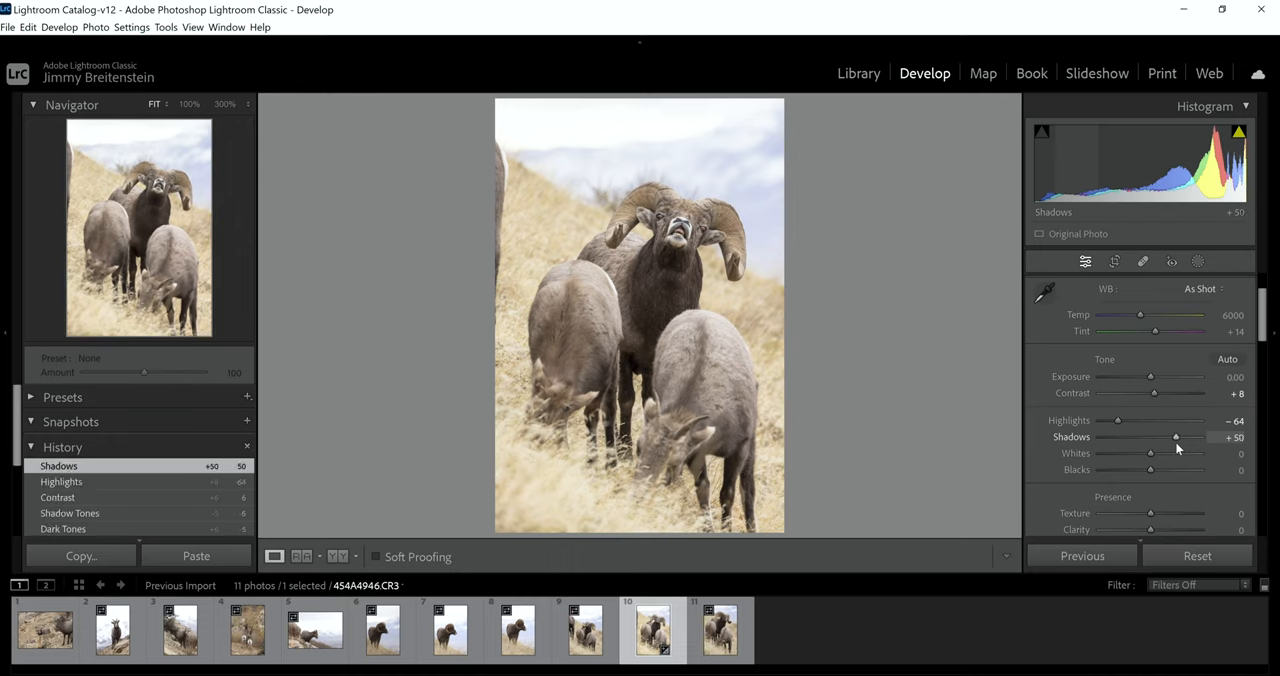
pyautogui.moveTo(1175, 437); pyautogui.dragTo(1183, 437)
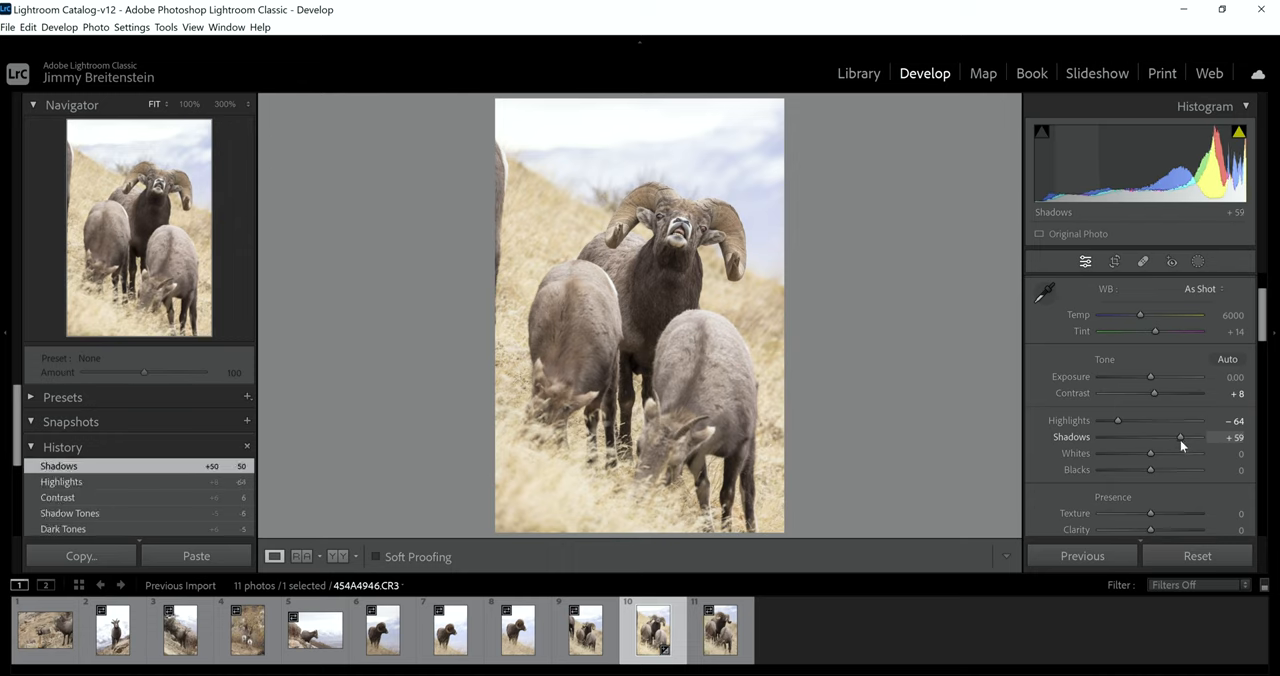
pyautogui.moveTo(1181, 437); pyautogui.dragTo(1177, 437)
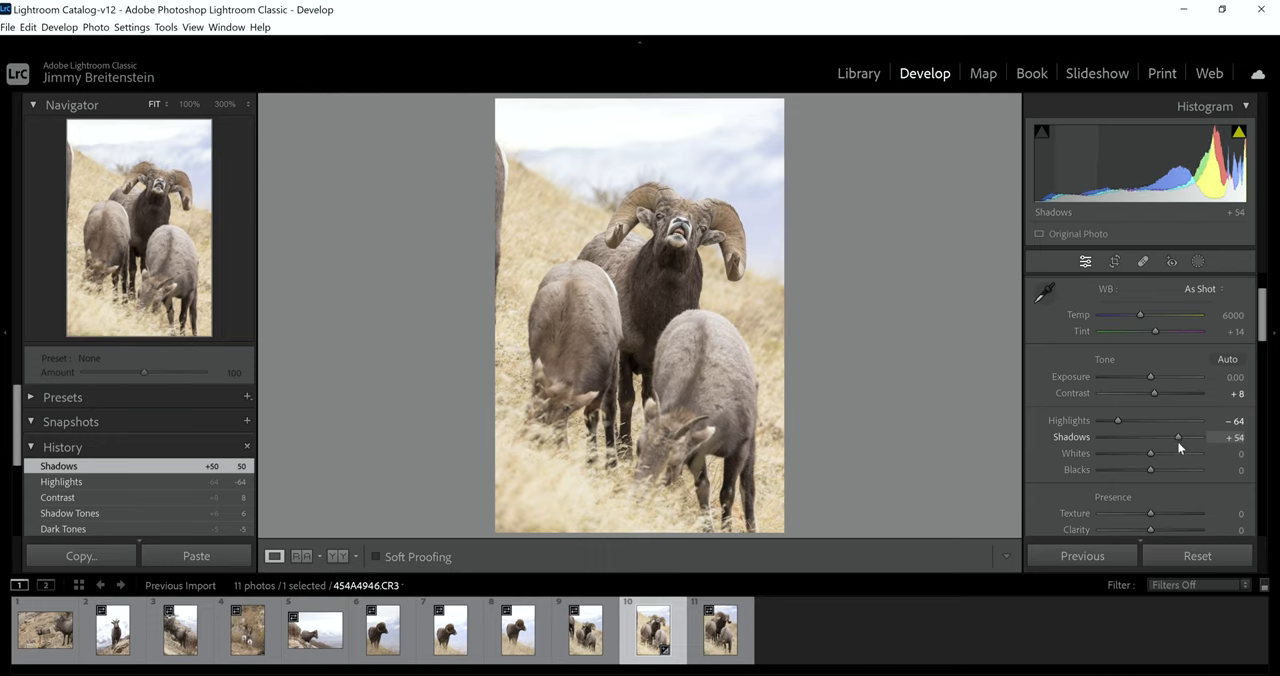
pyautogui.moveTo(1178, 437); pyautogui.dragTo(1177, 437)
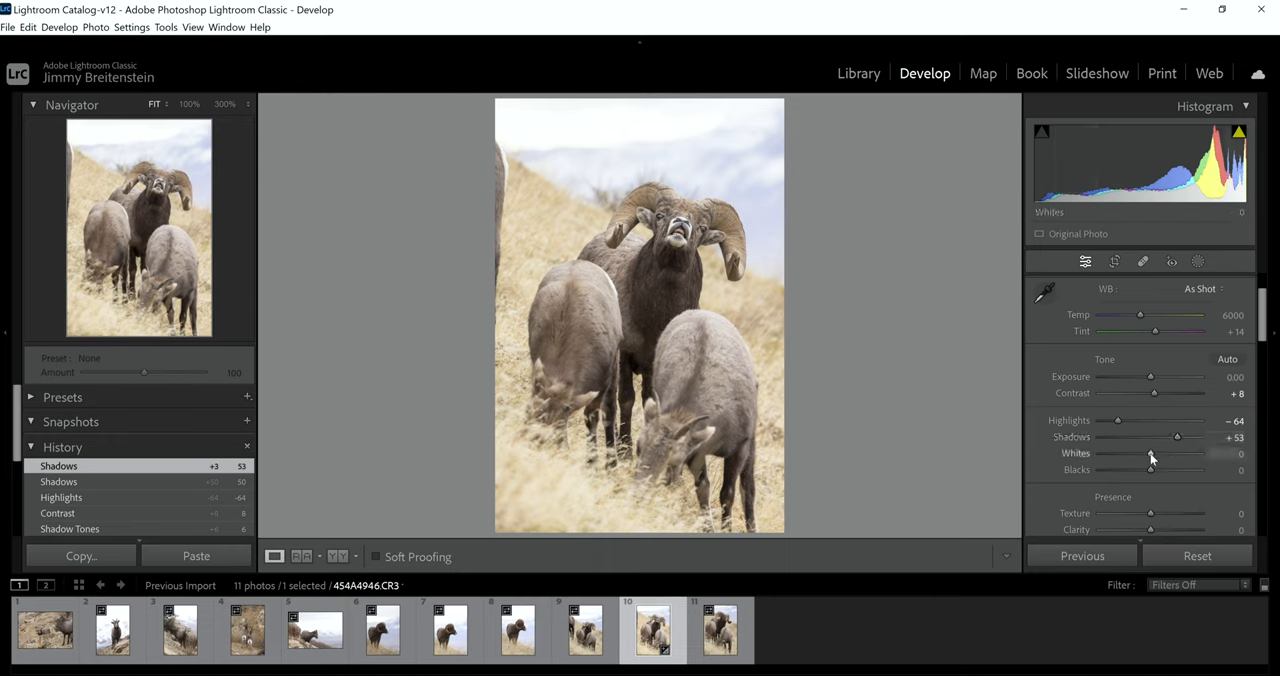
pyautogui.moveTo(1065, 362)
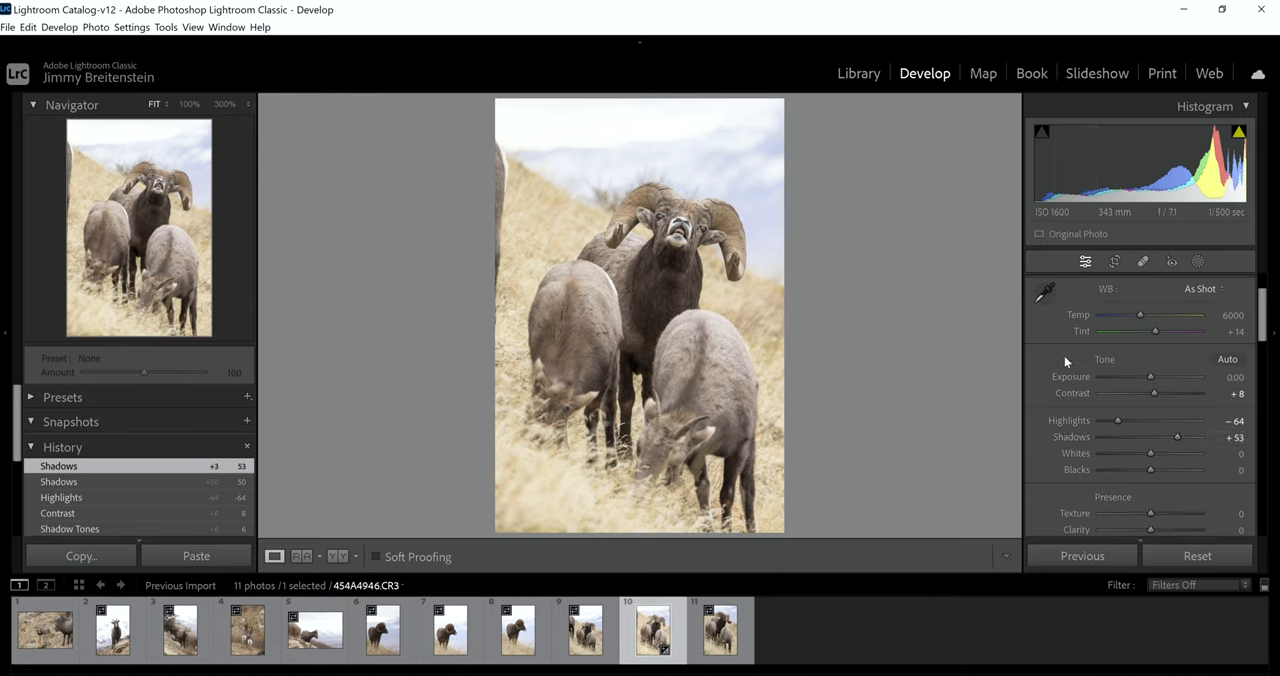
pyautogui.moveTo(1151, 453)
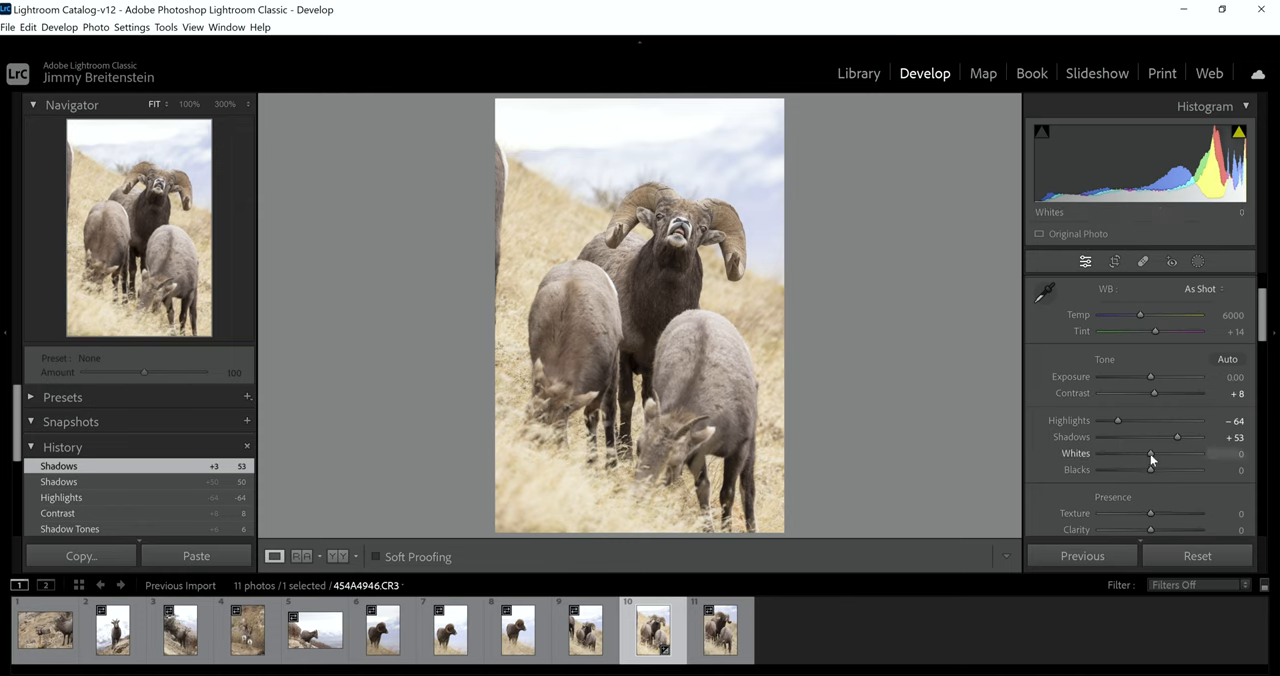
# Step: Lower the Whites slider in stages, through about -35, to -58
pyautogui.moveTo(1150, 453); pyautogui.dragTo(1121, 453)
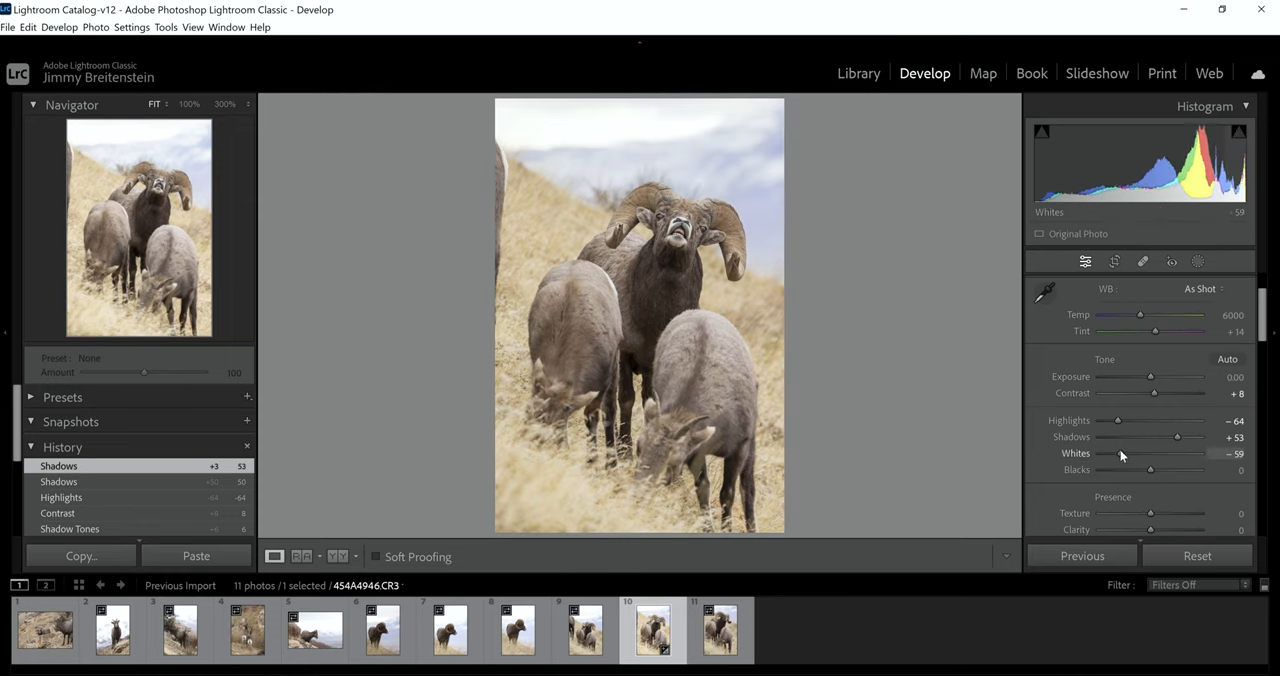
pyautogui.moveTo(1122, 453); pyautogui.dragTo(1127, 453)
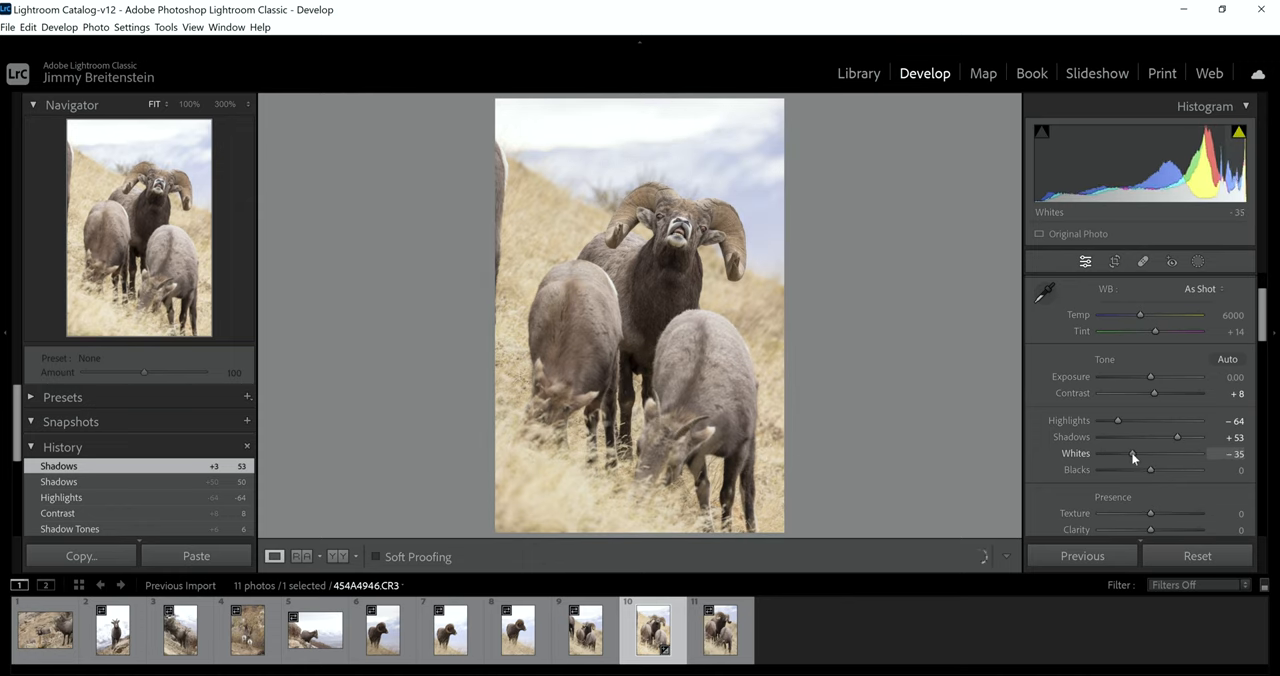
pyautogui.moveTo(1150, 454); pyautogui.dragTo(1135, 454)
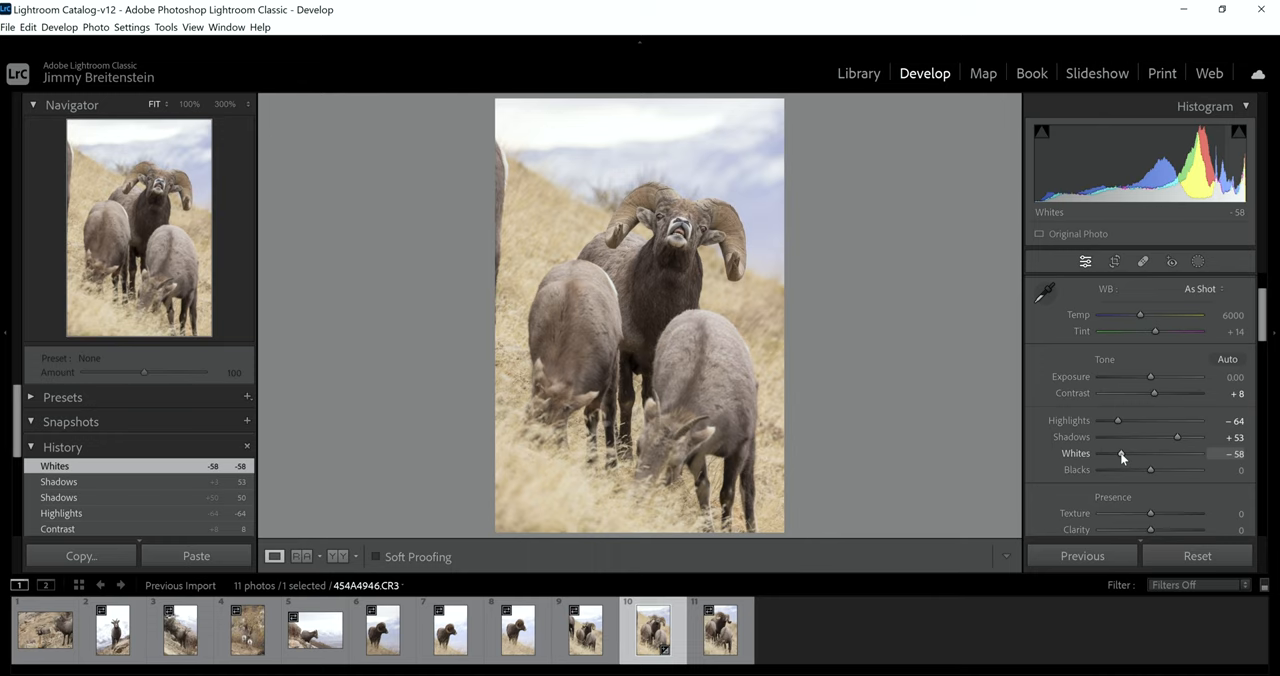
pyautogui.moveTo(1150, 470)
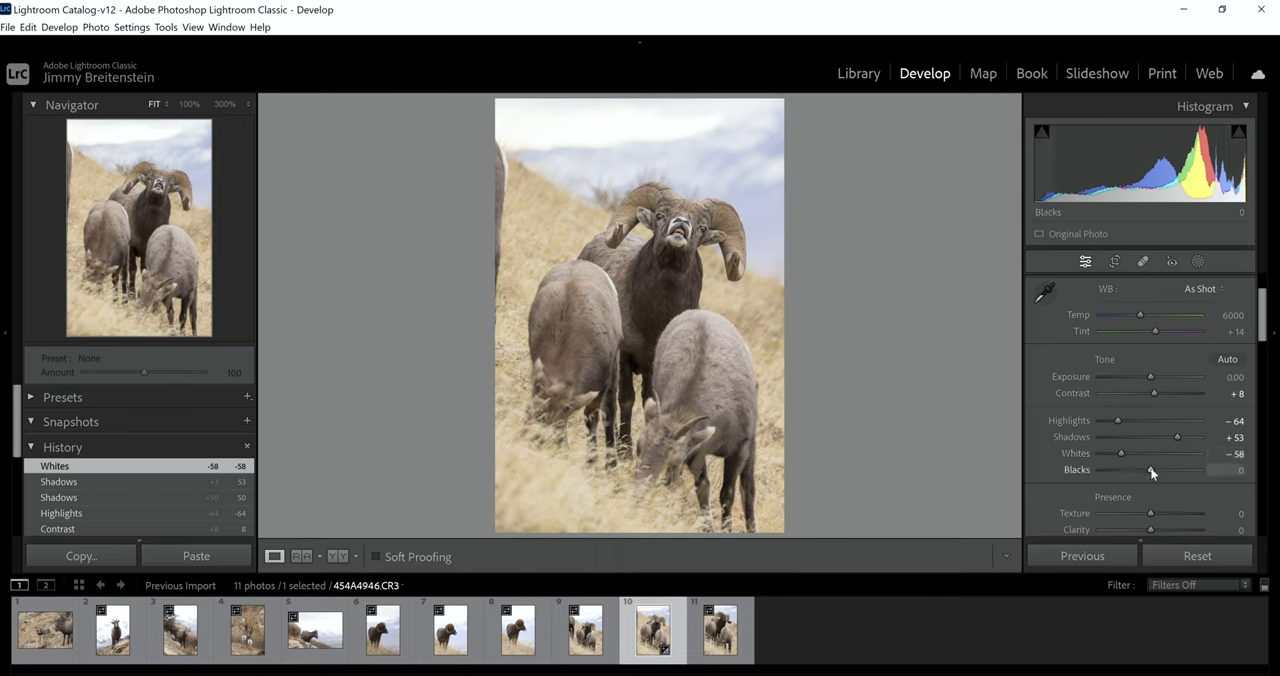
pyautogui.moveTo(1138, 313)
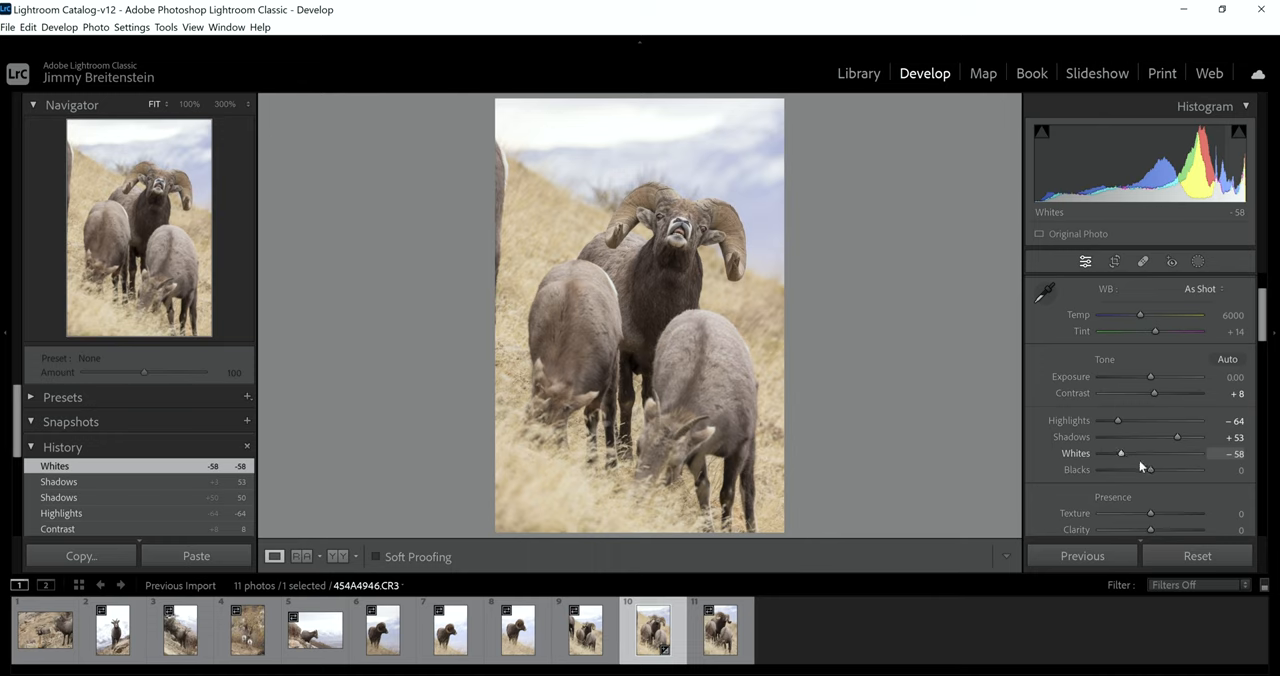
pyautogui.moveTo(1150, 470)
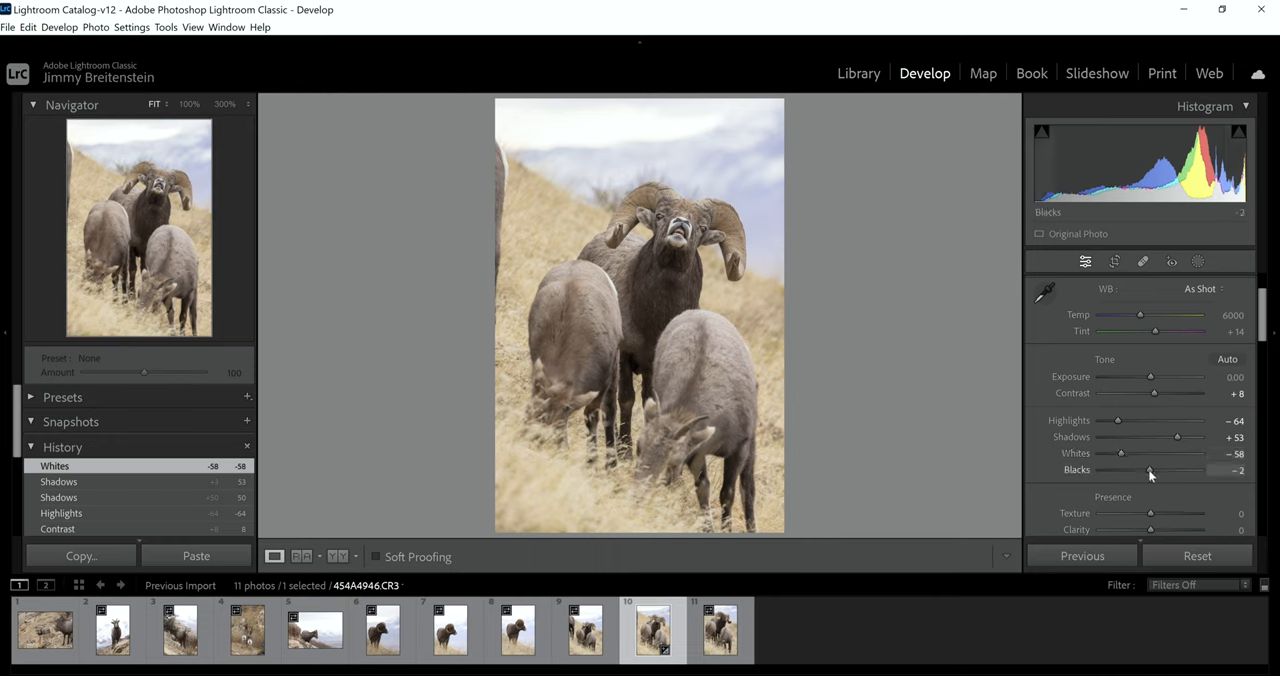
# Step: Nudge the Blacks slider left to -6
pyautogui.moveTo(1149, 470); pyautogui.dragTo(1145, 470)
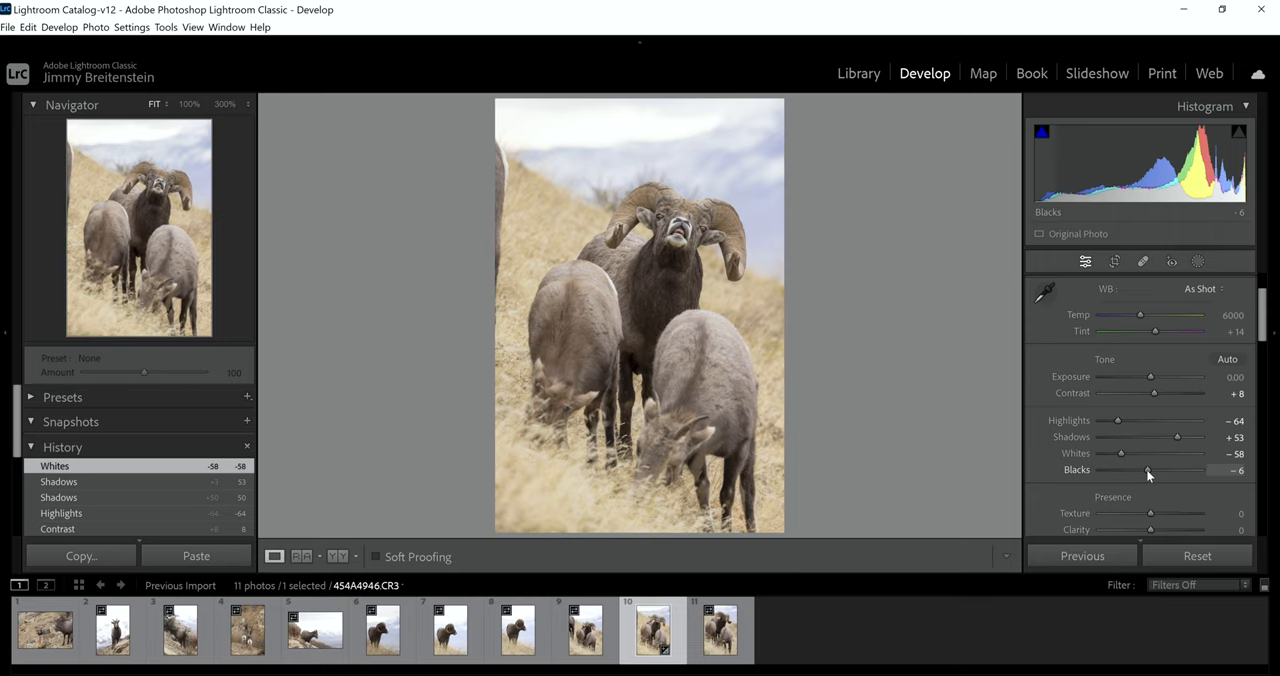
pyautogui.click(1148, 470)
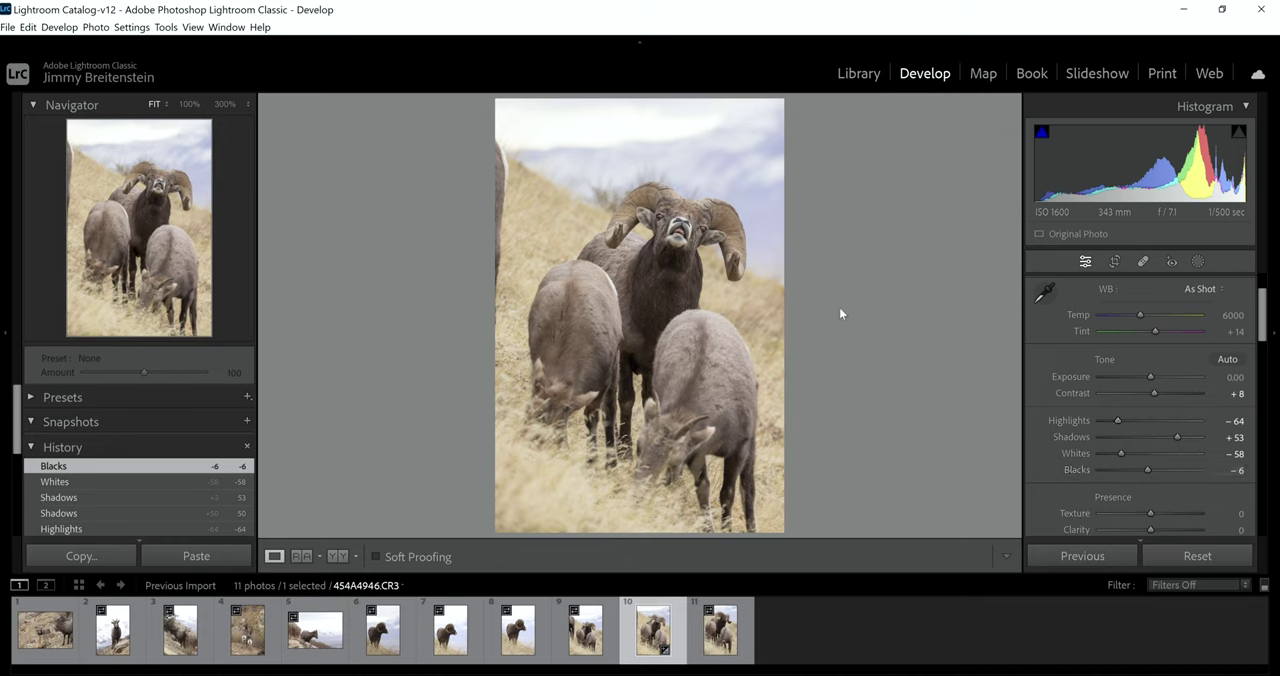
pyautogui.moveTo(1048, 412)
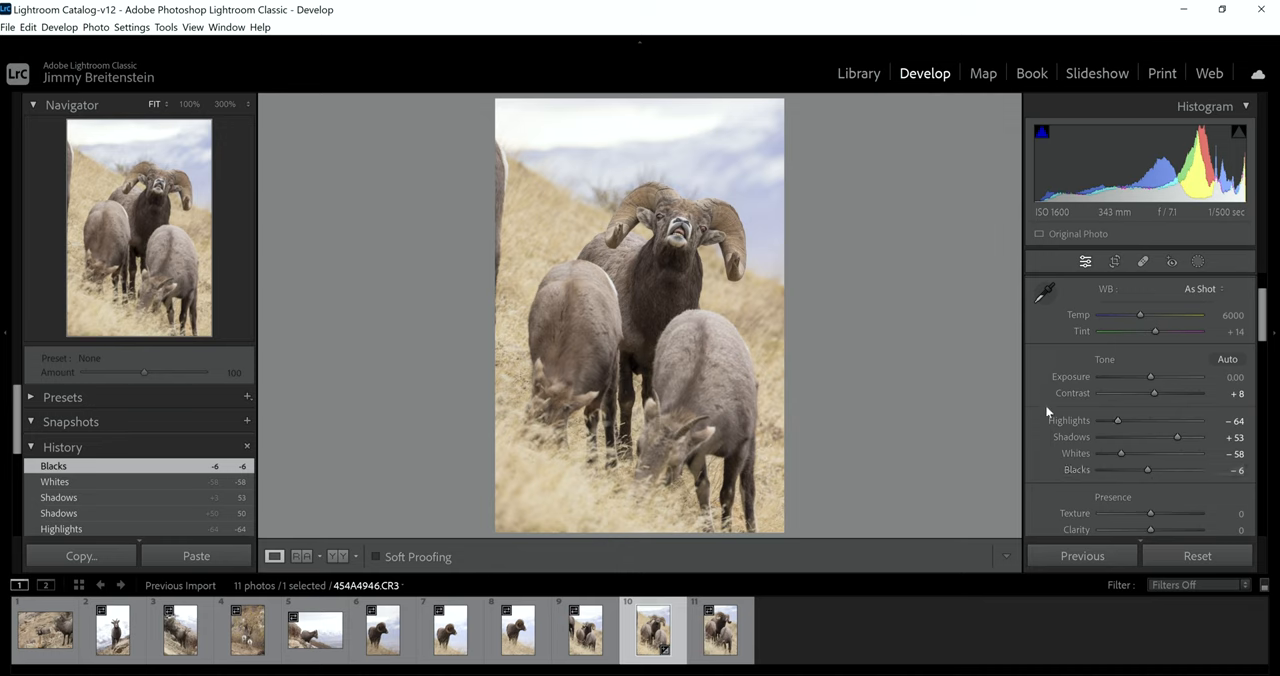